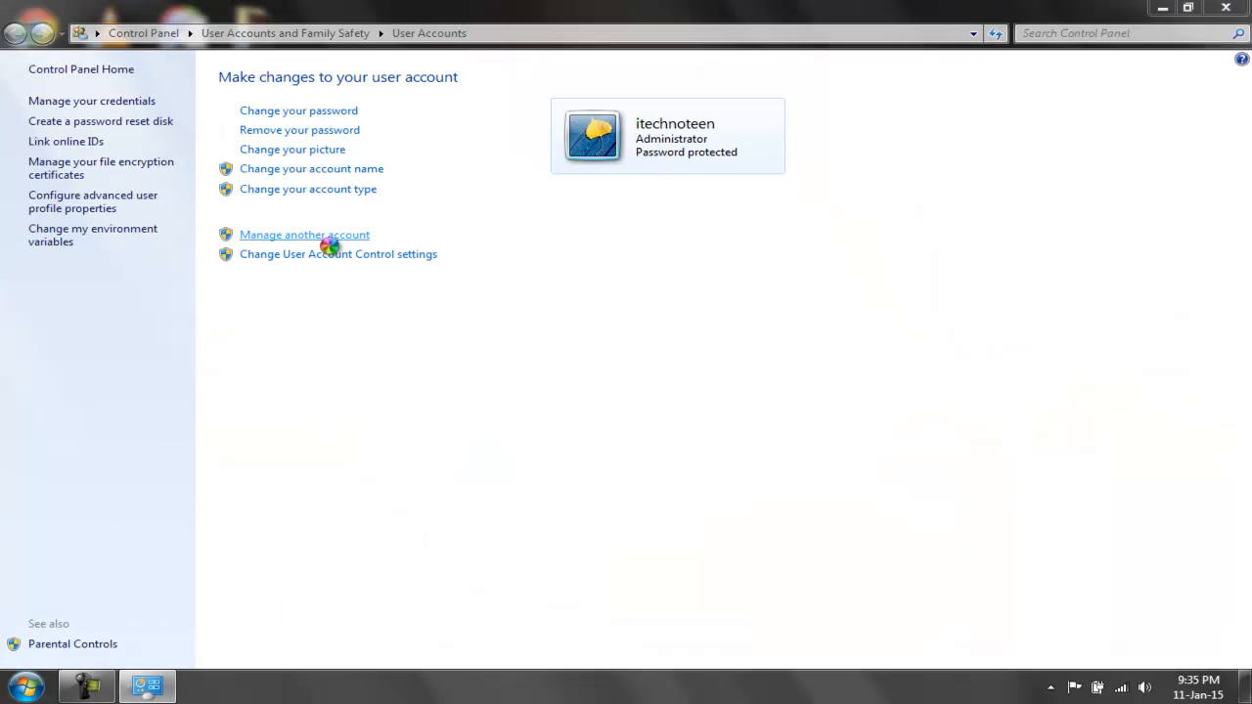
Open Manage Accounts to see the signed-in account and the disabled Guest account.
click(304, 234)
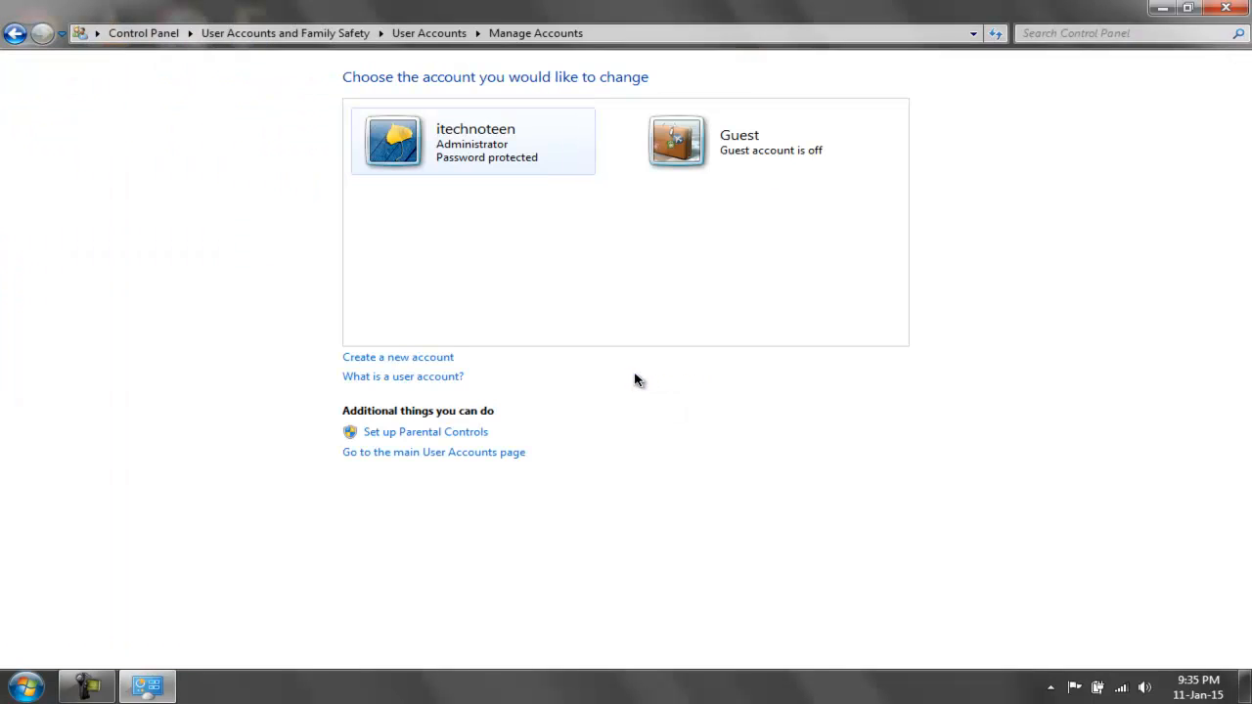
mouse_move(599, 159)
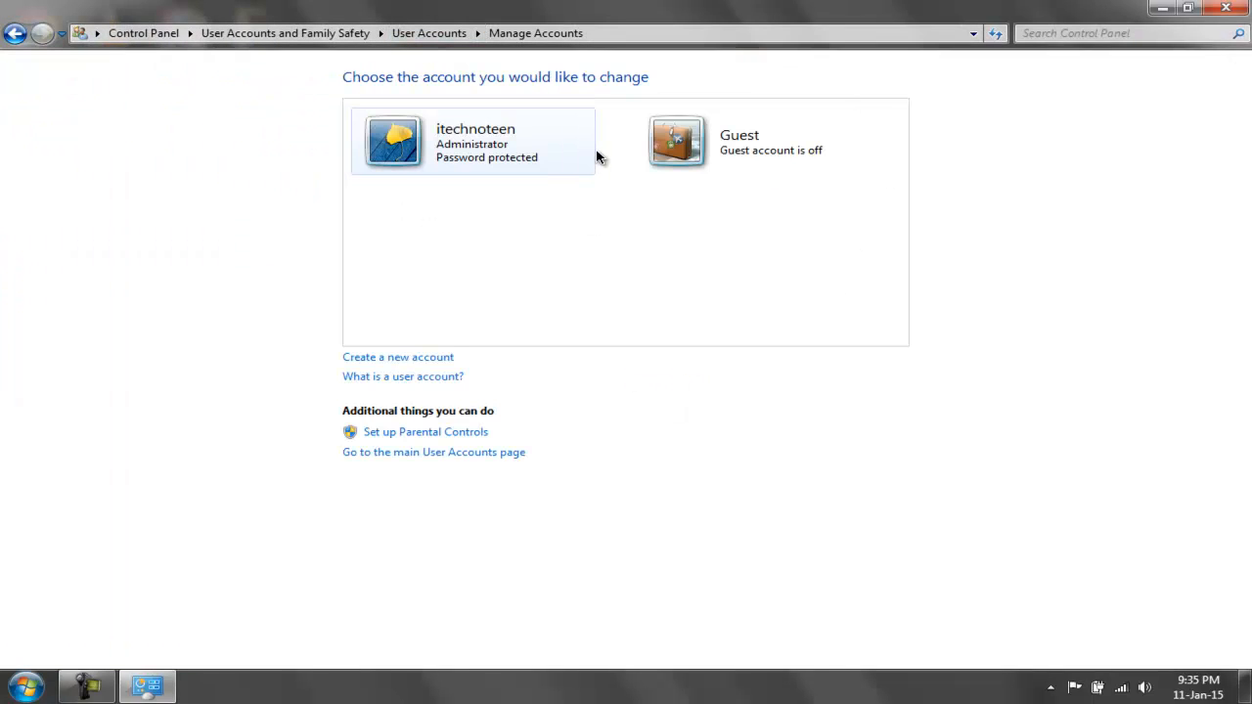
mouse_move(580, 141)
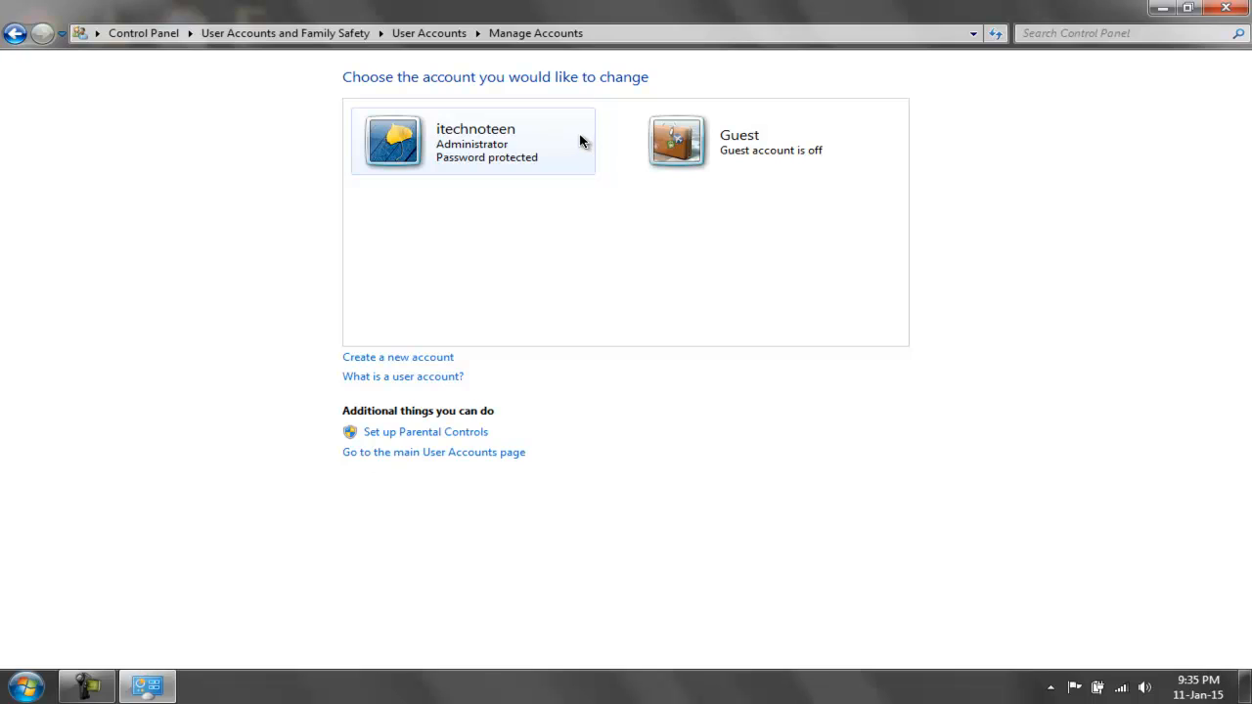
mouse_move(437, 148)
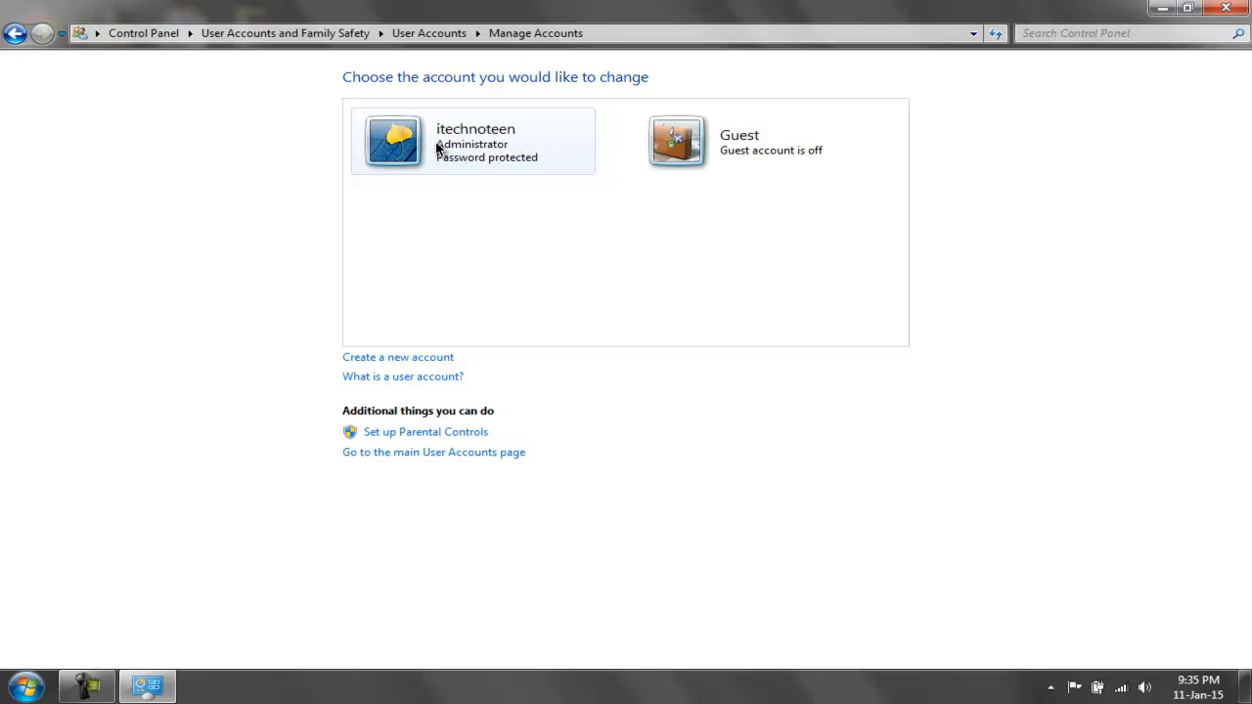
mouse_move(519, 167)
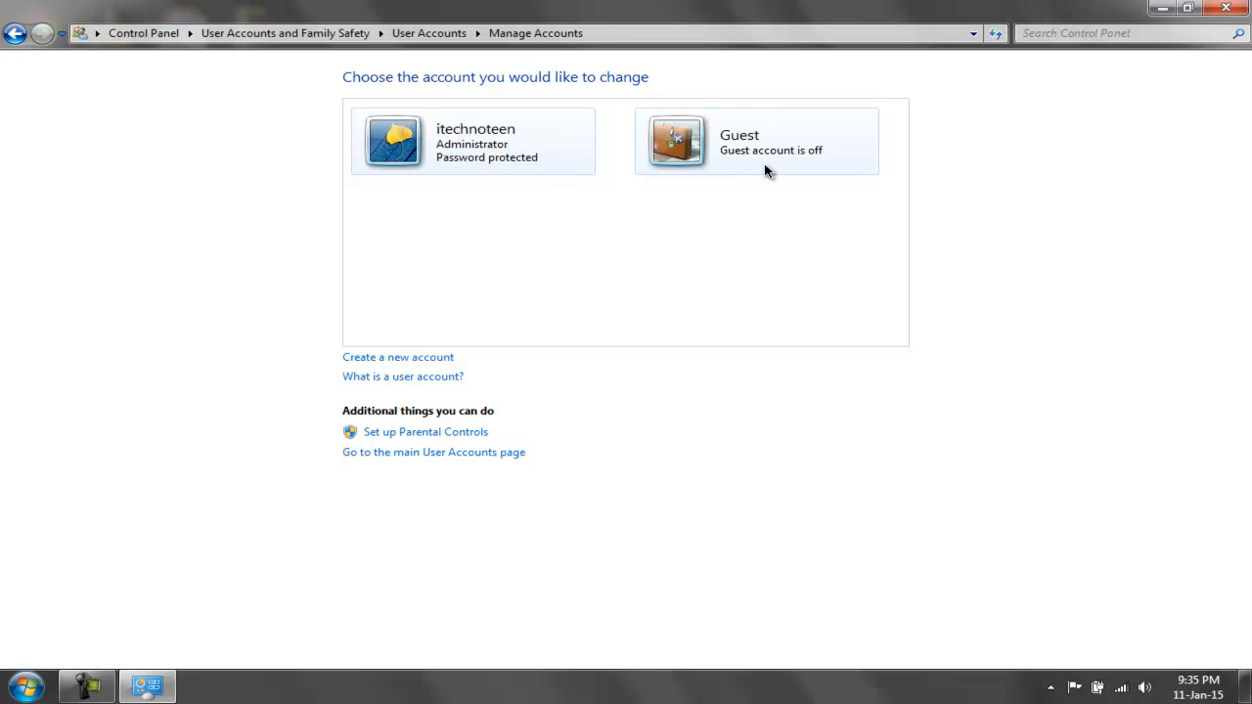
mouse_move(705, 157)
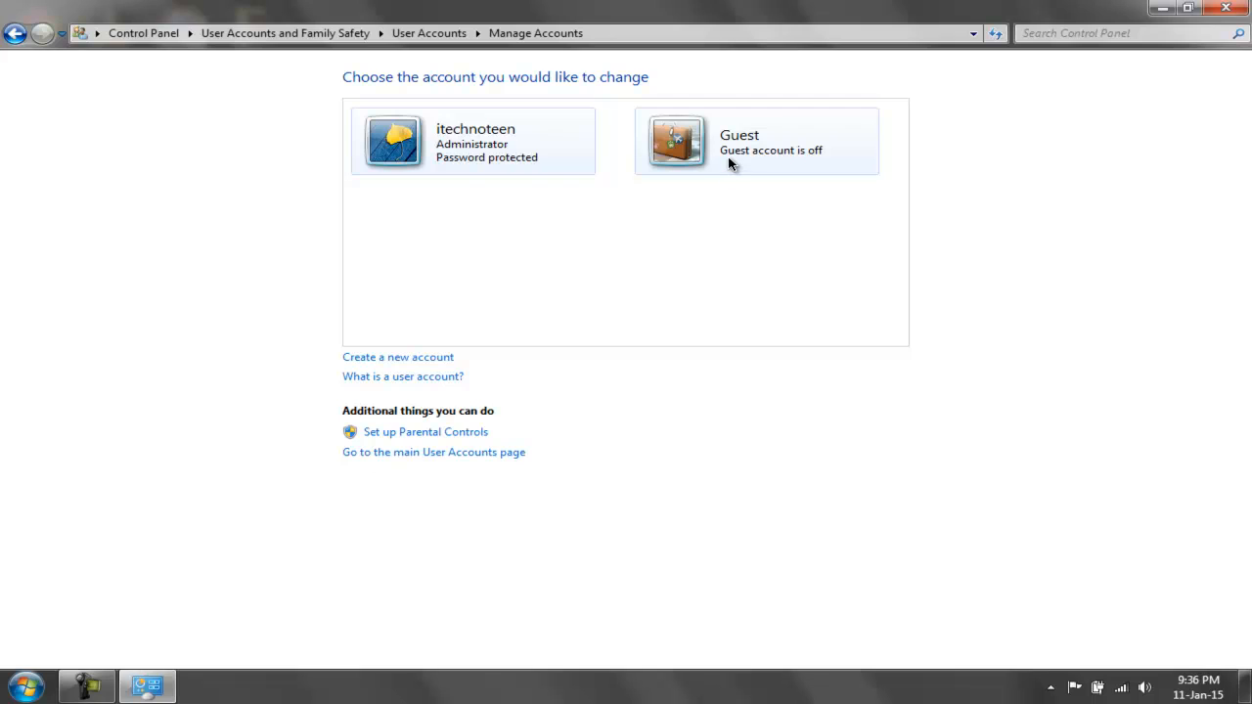
mouse_move(821, 163)
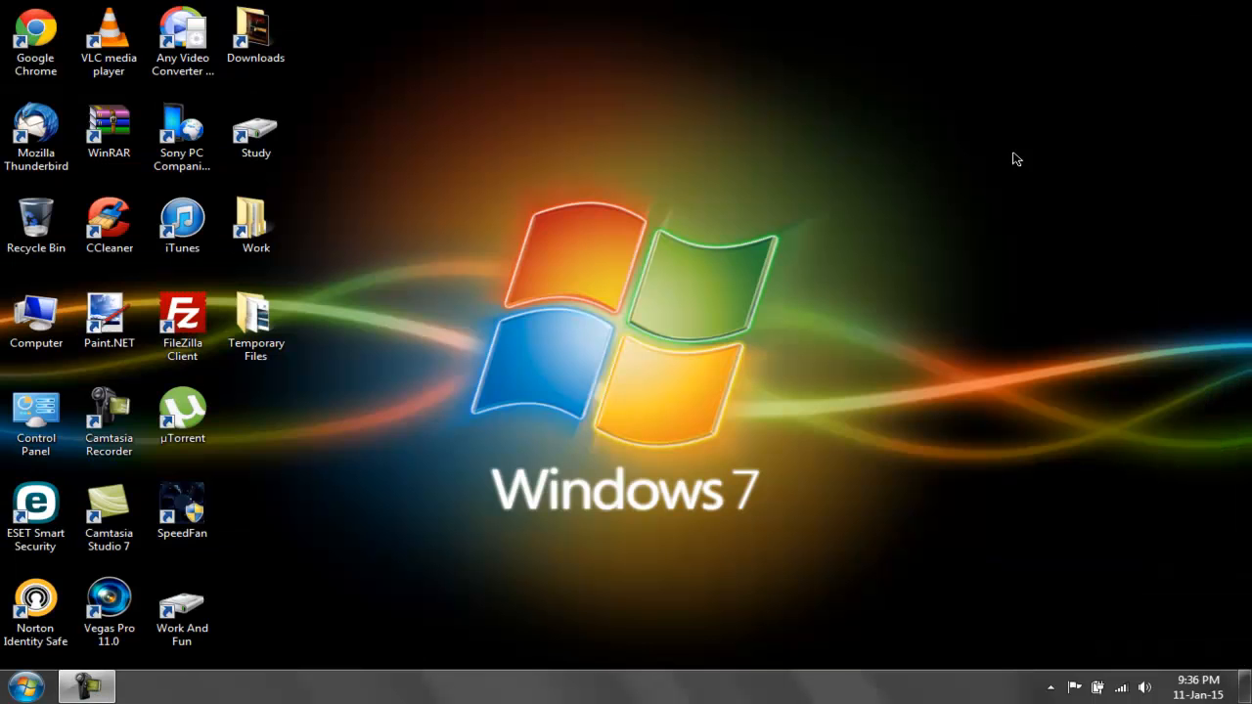
mouse_move(235, 578)
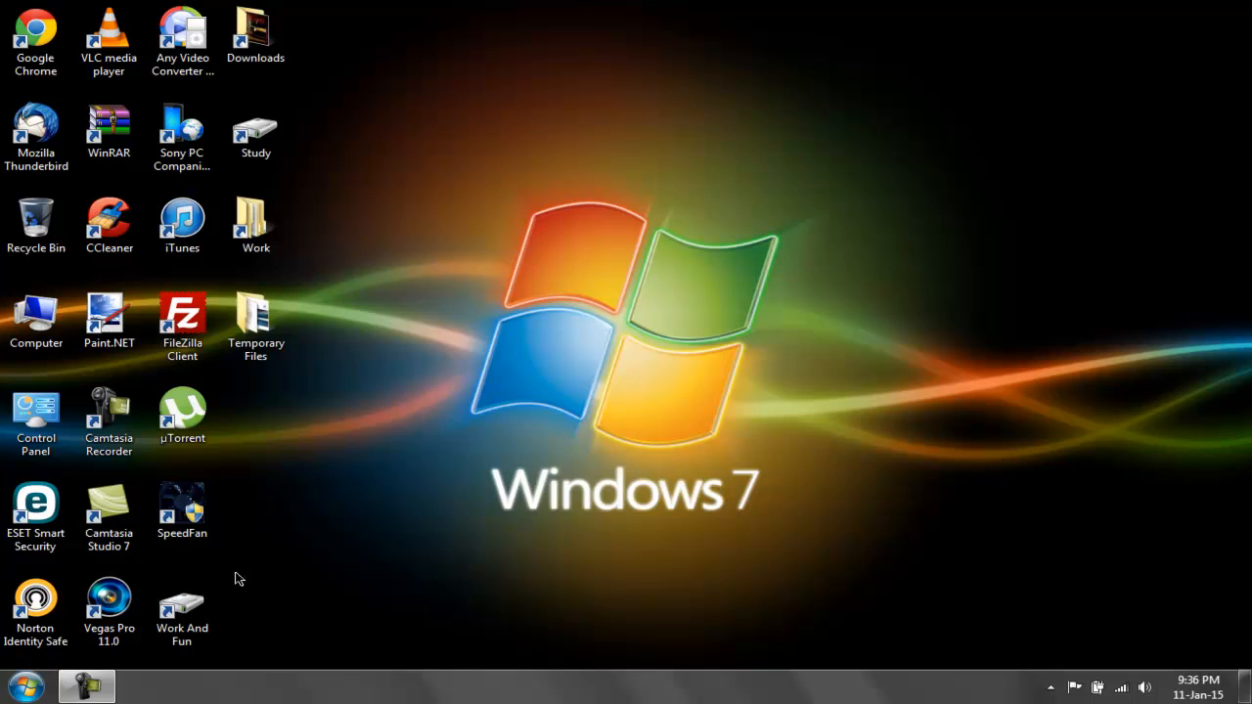
Search the Start menu for cmd and run it as administrator.
click(26, 686)
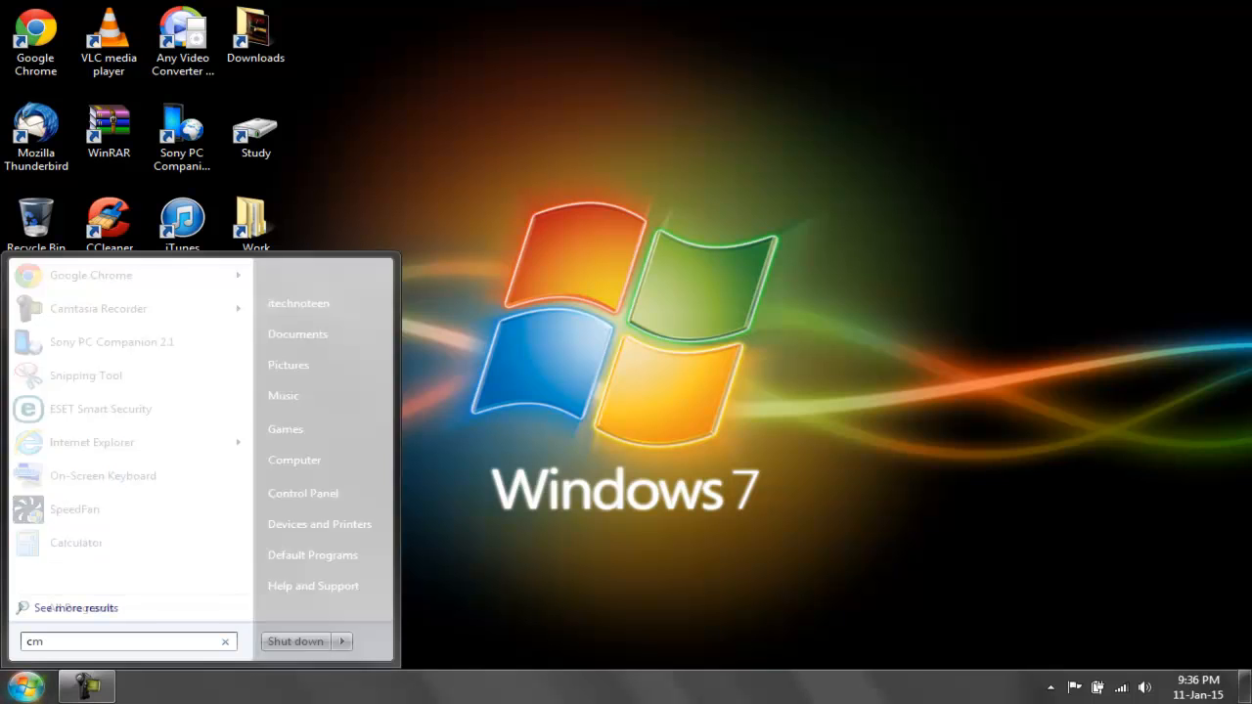
text(d)
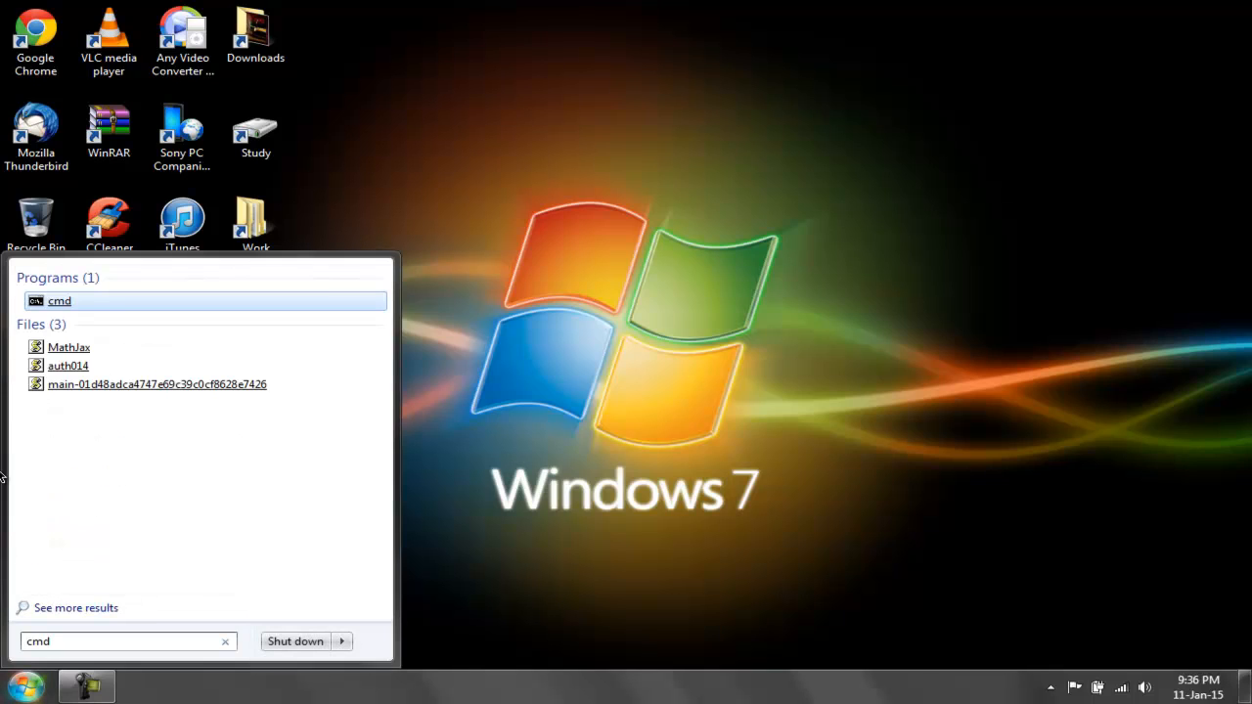
right_click(60, 300)
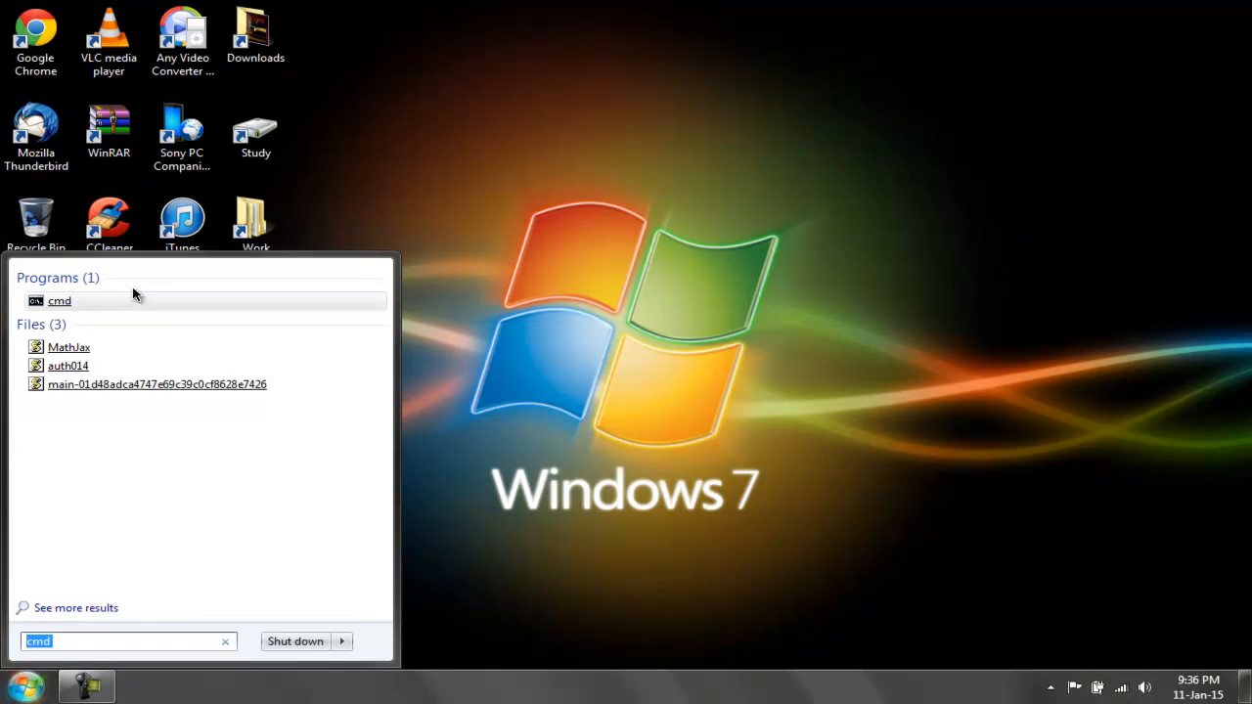
click(60, 300)
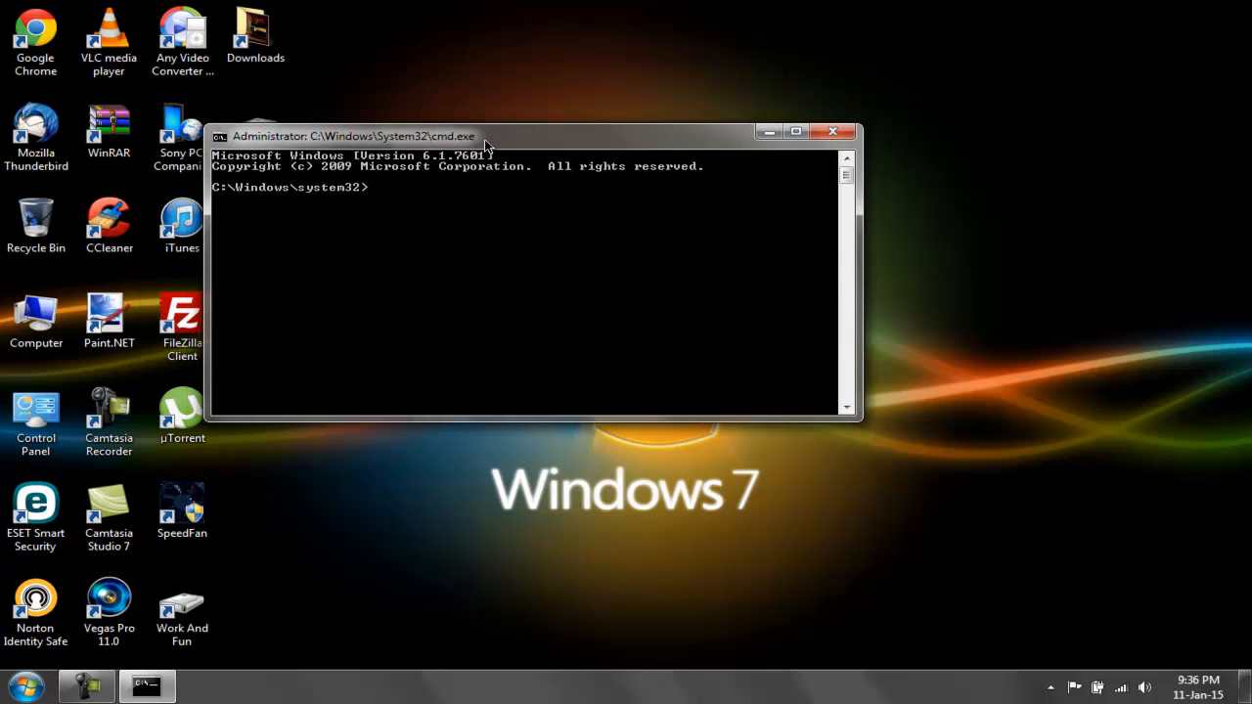
Run 'net user administrator /active:yes' to enable the built-in Administrator account.
text(net)
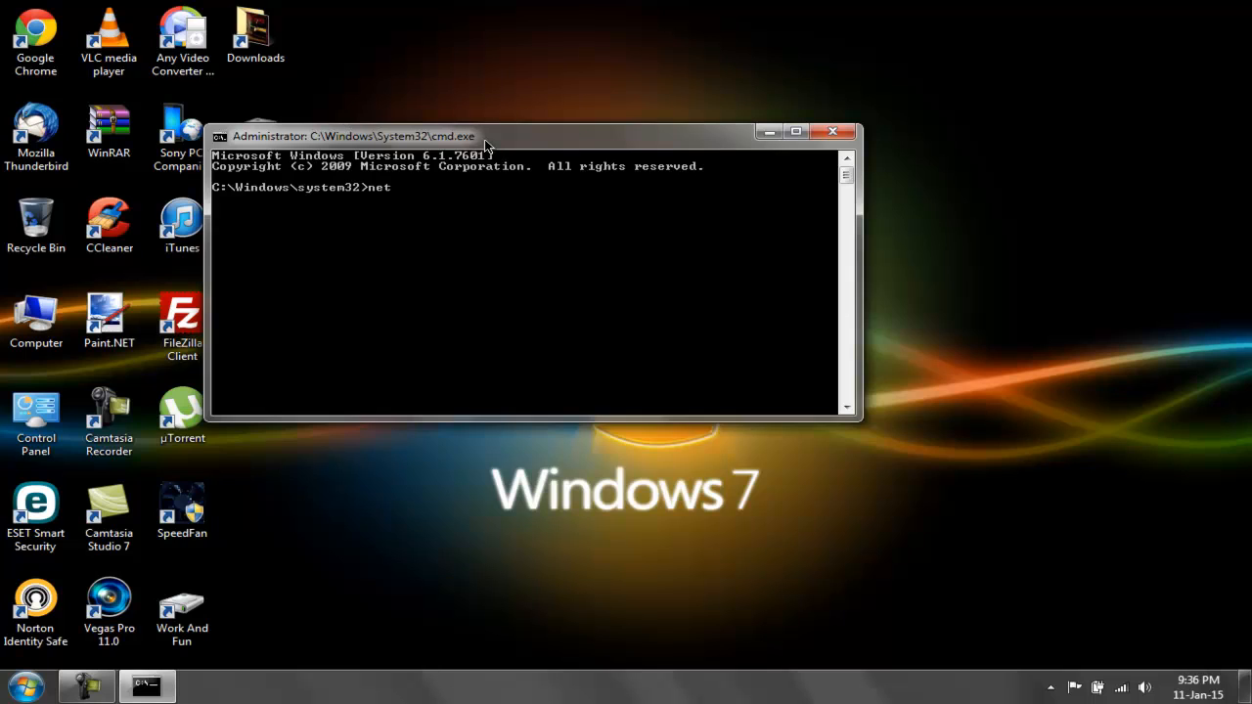
text(user)
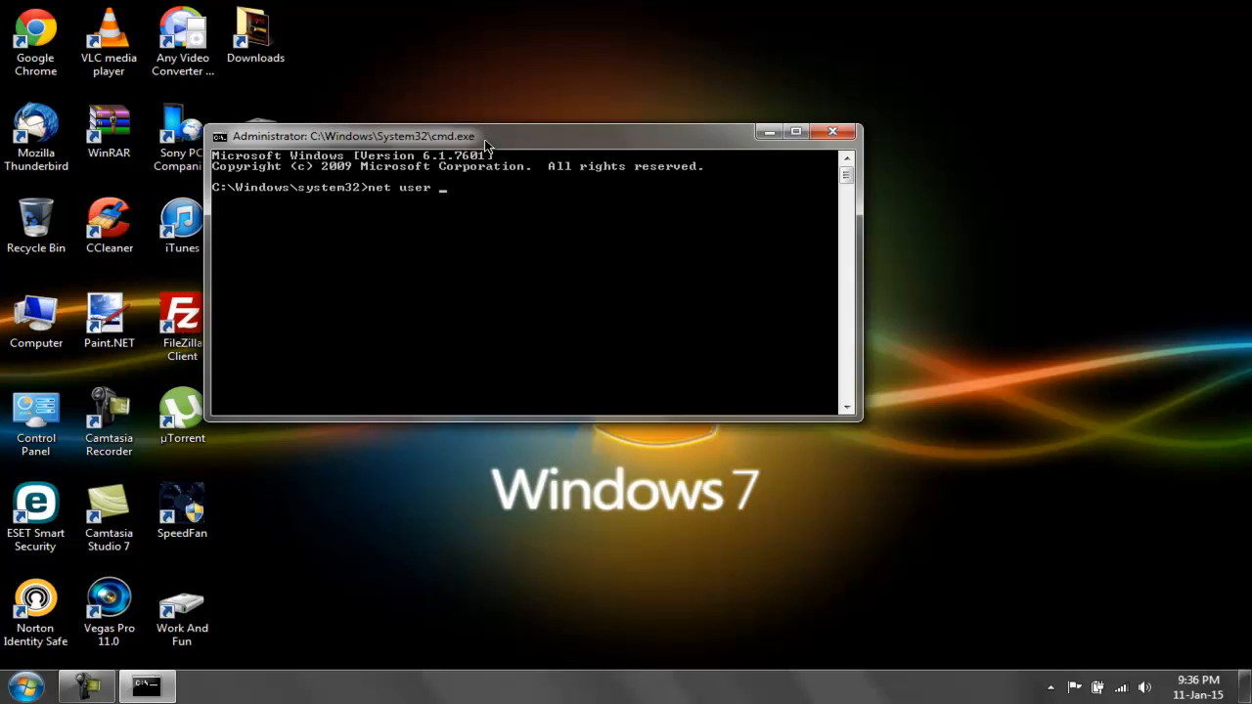
text(administrator)
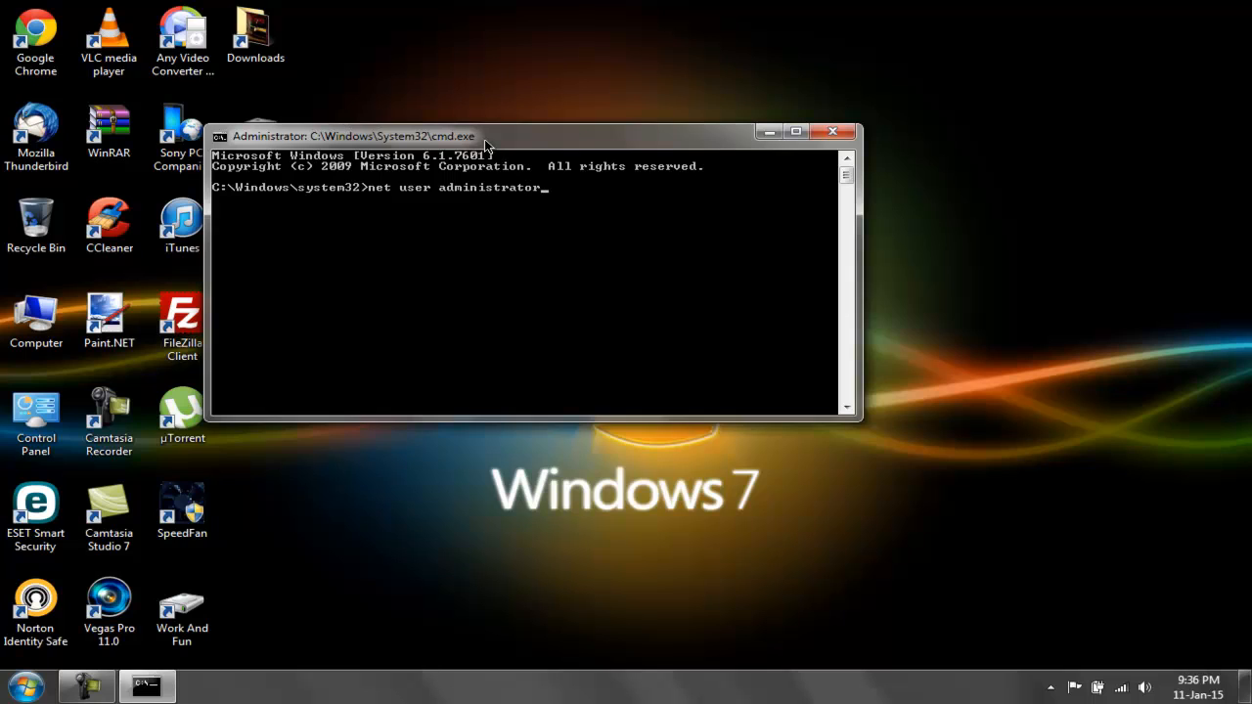
text(/ac)
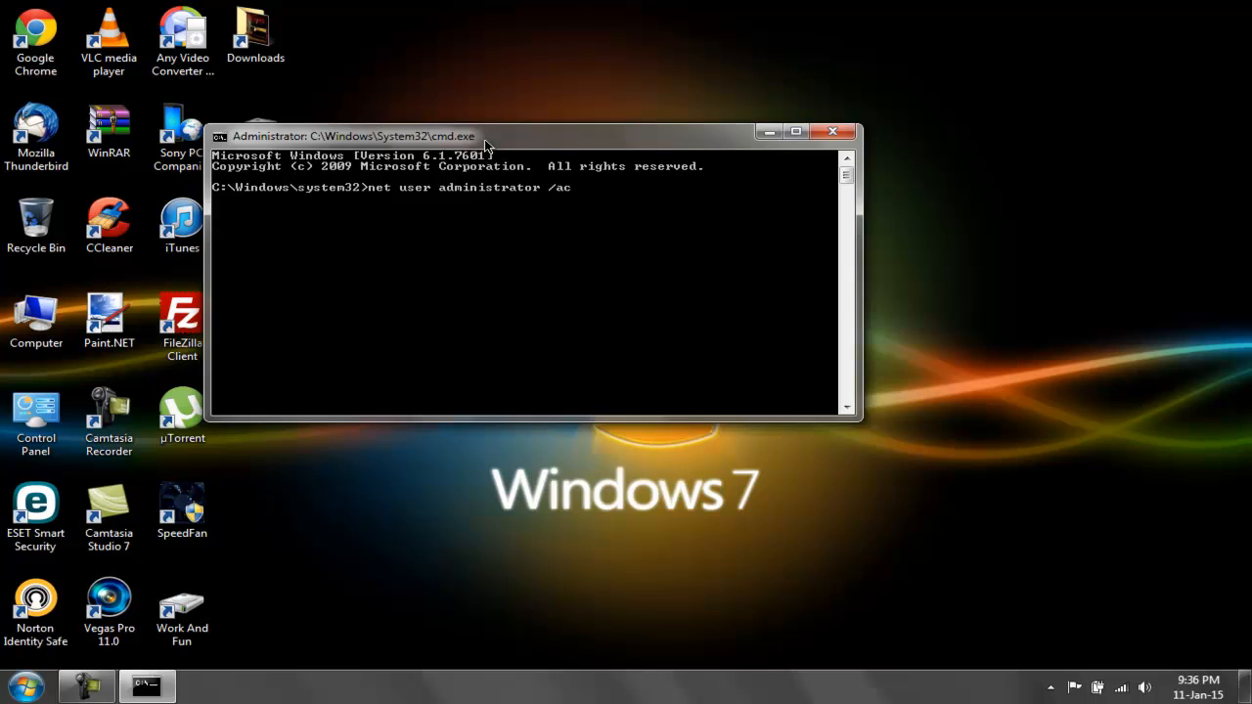
text(tive:)
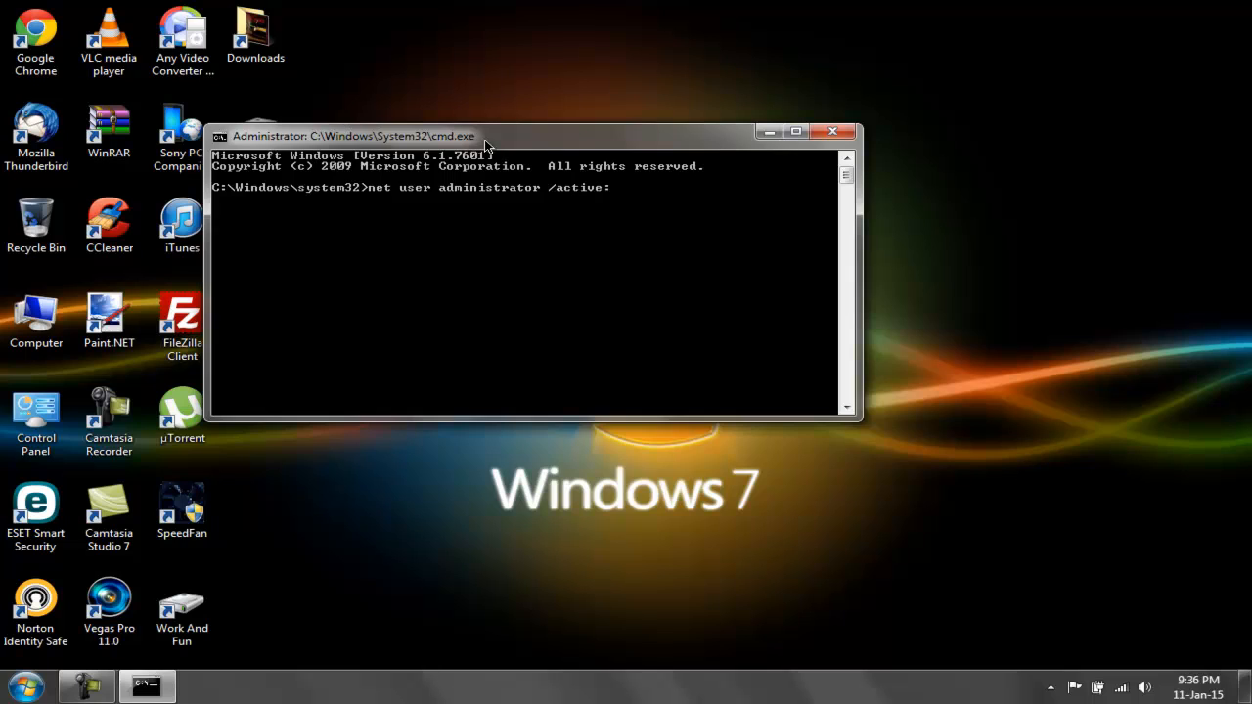
text(yes)
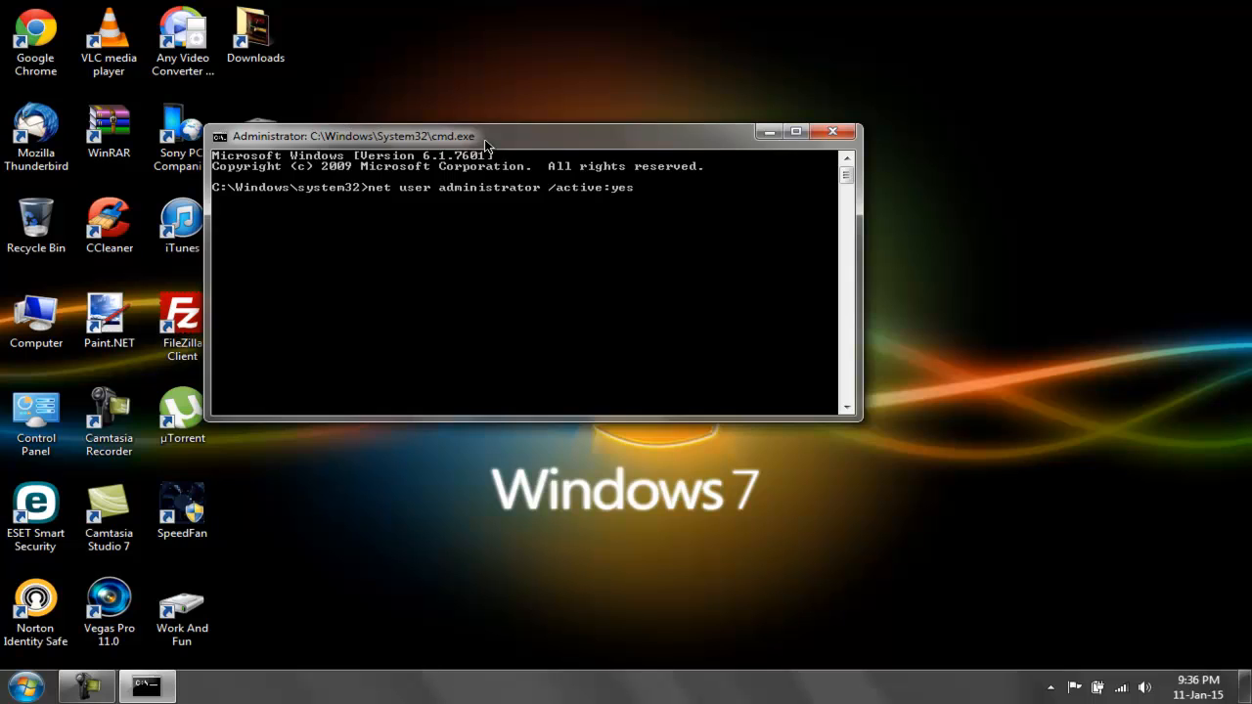
key(Return)
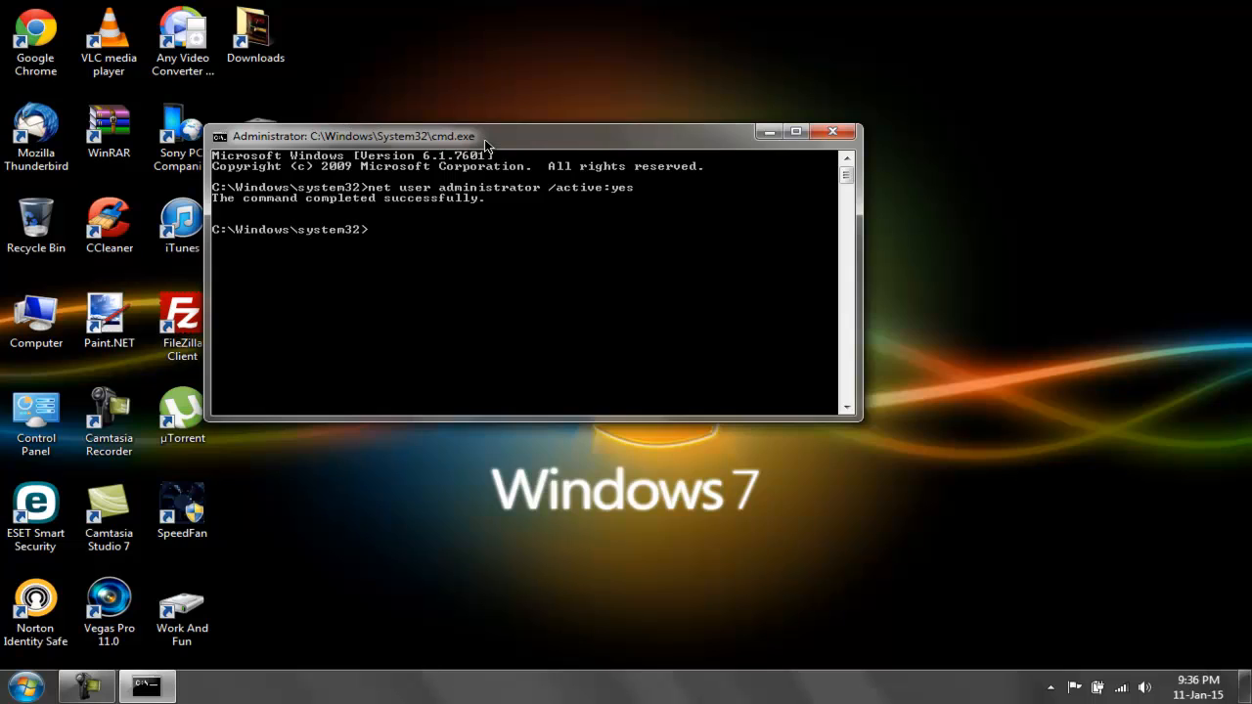
mouse_move(234, 203)
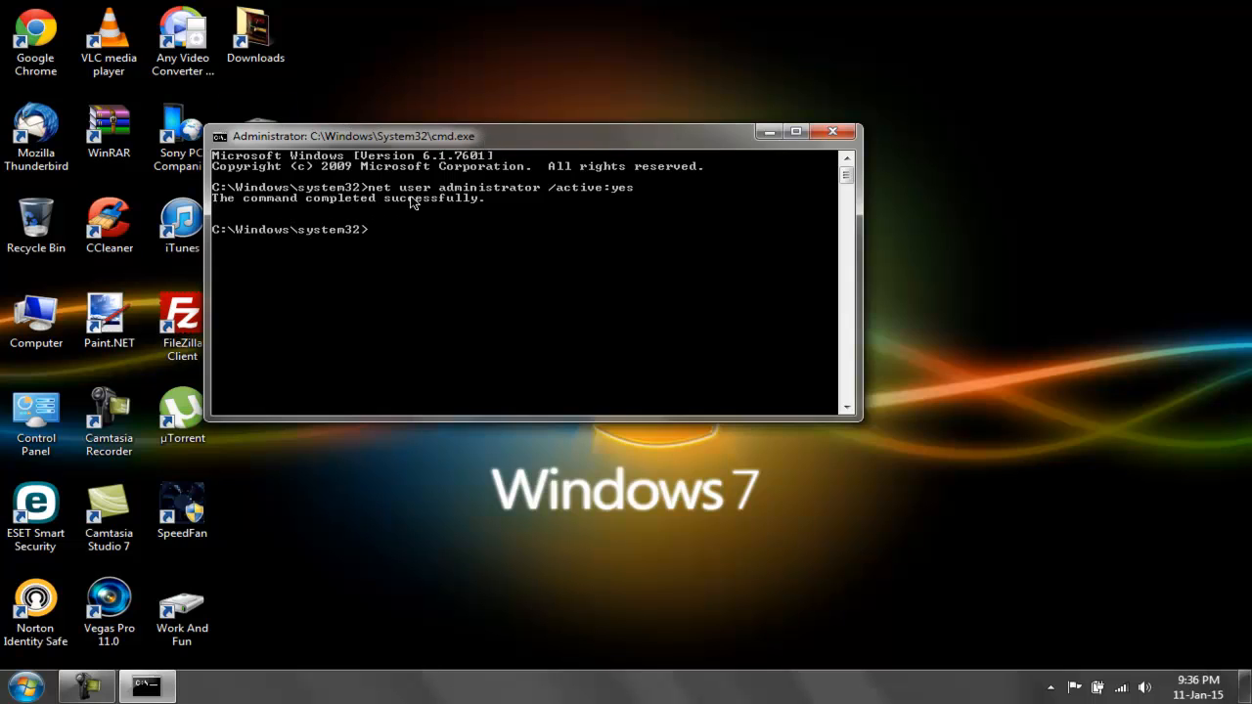
mouse_move(470, 45)
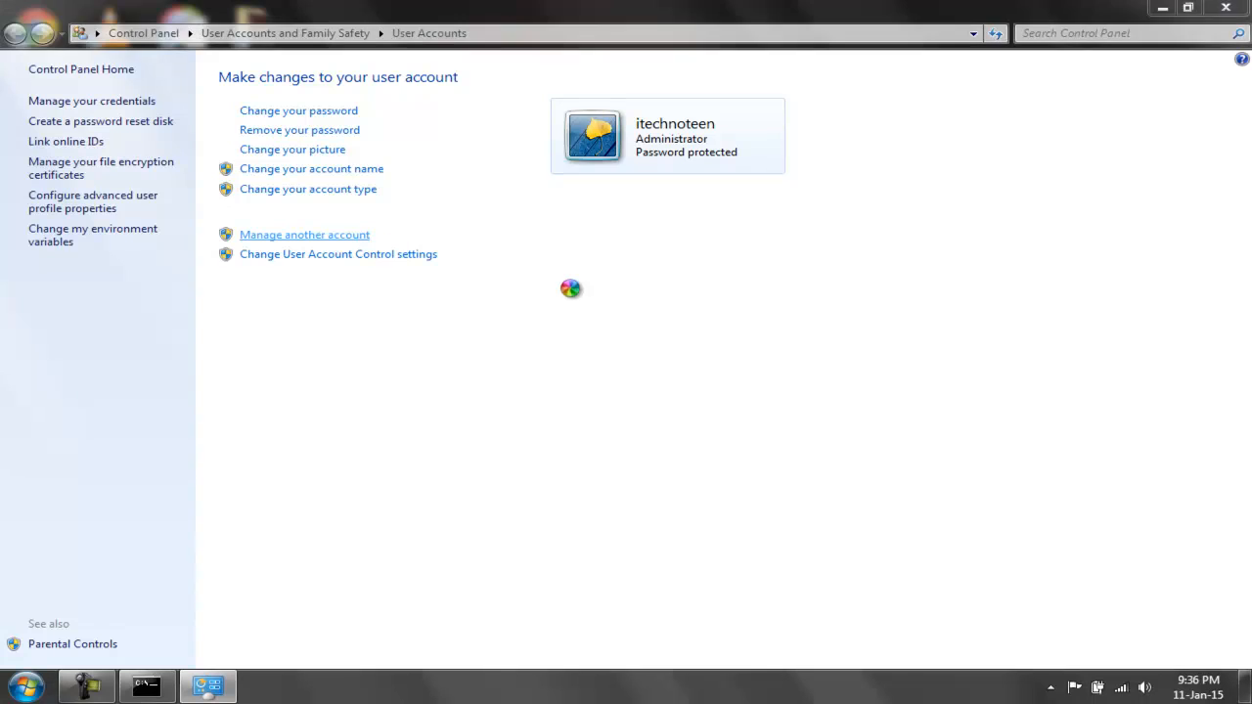
Open Manage Accounts to confirm the Administrator account now appears beside Guest.
click(304, 234)
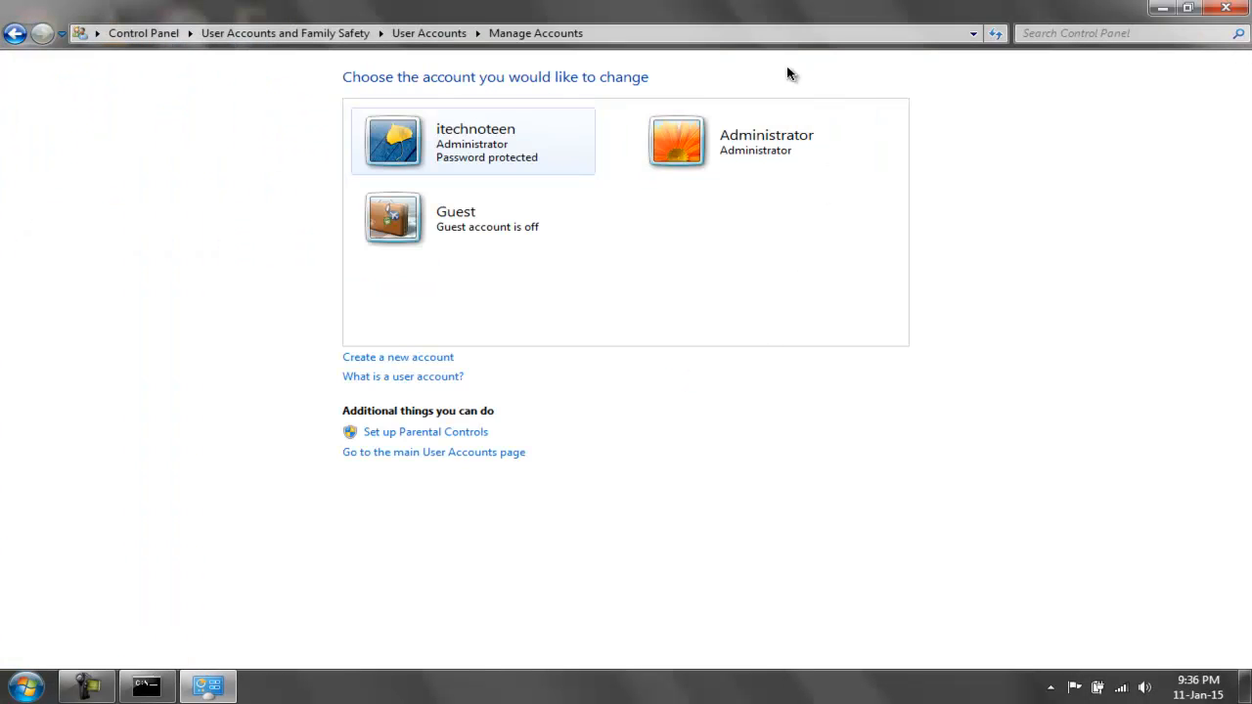
mouse_move(792, 161)
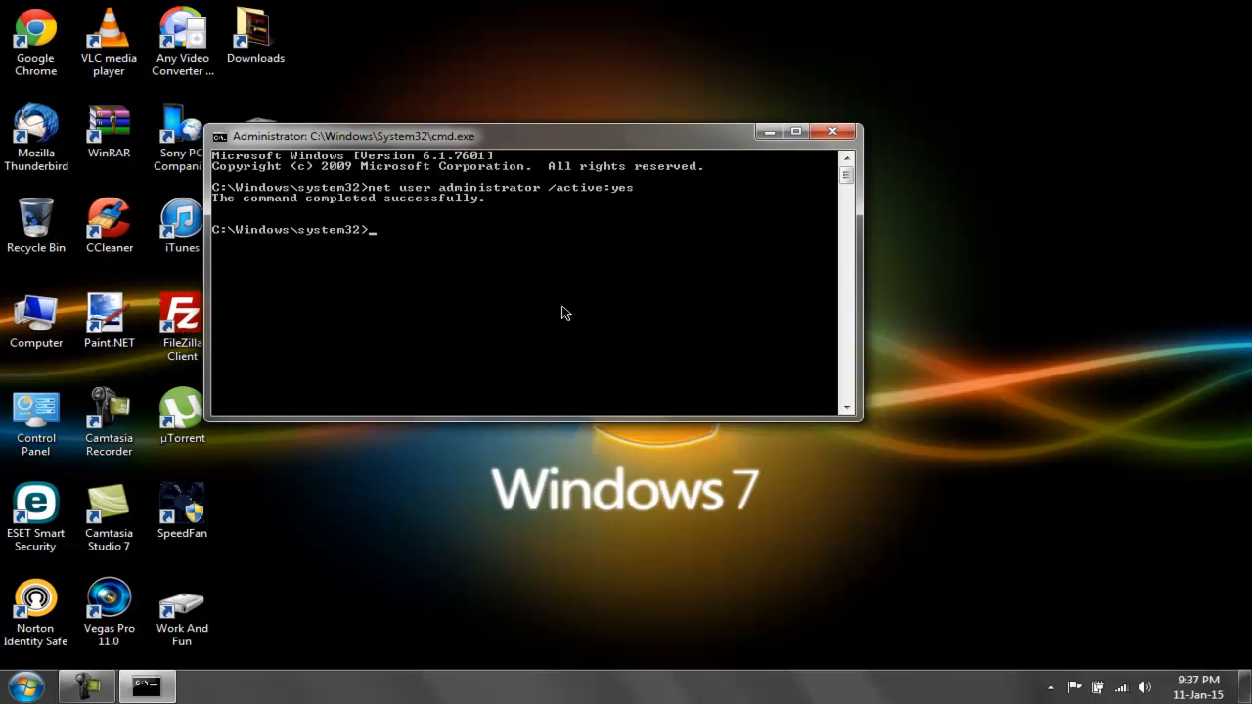
Run 'net user administrator /active:no' to disable the built-in Administrator account.
text(net user administrator)
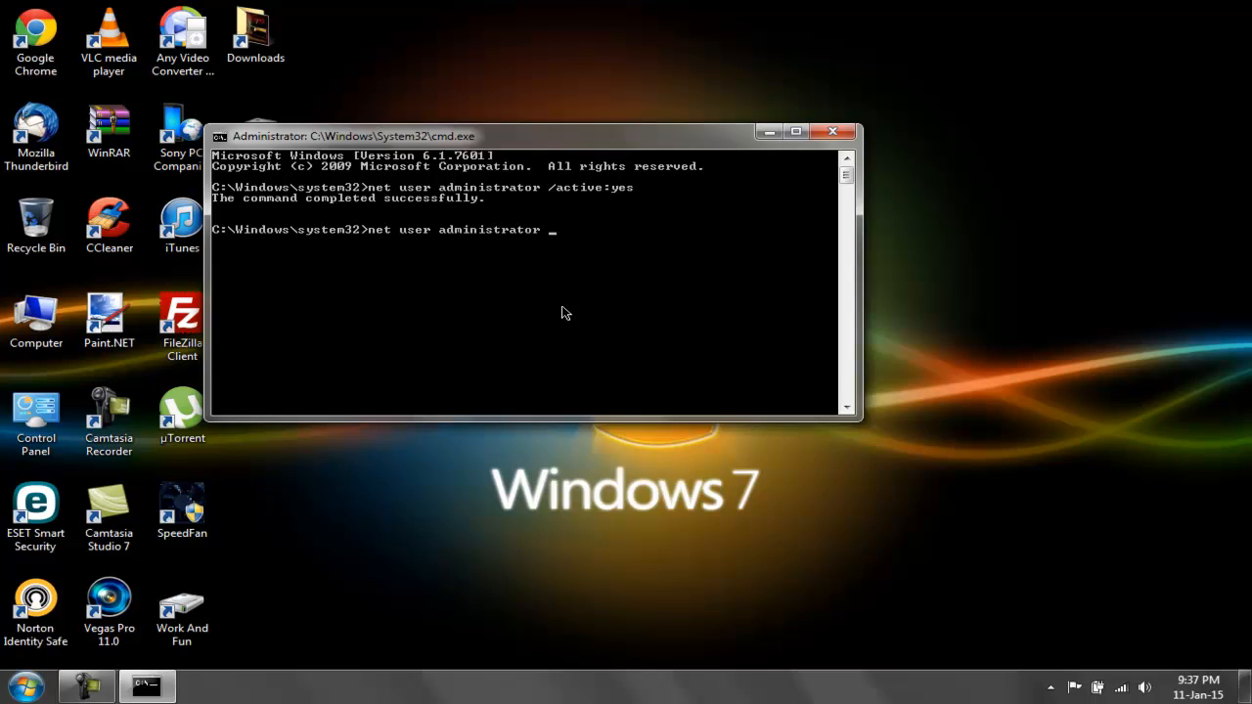
text(/acti)
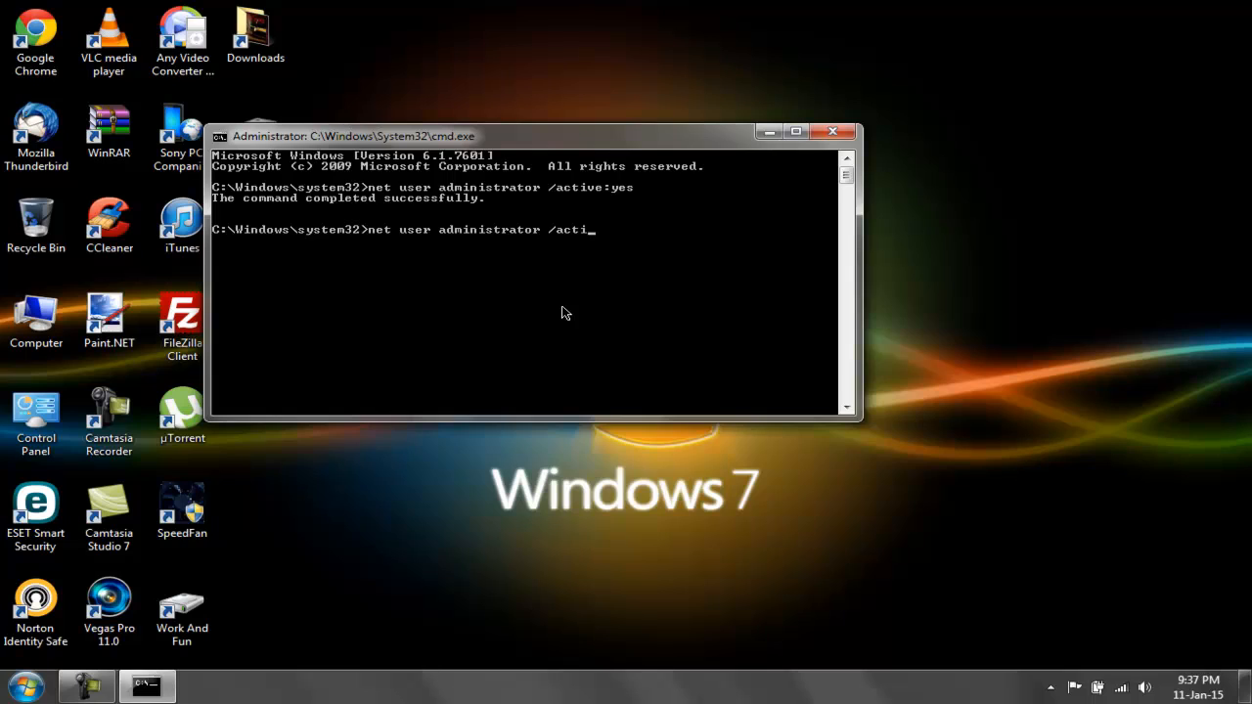
text(ve:)
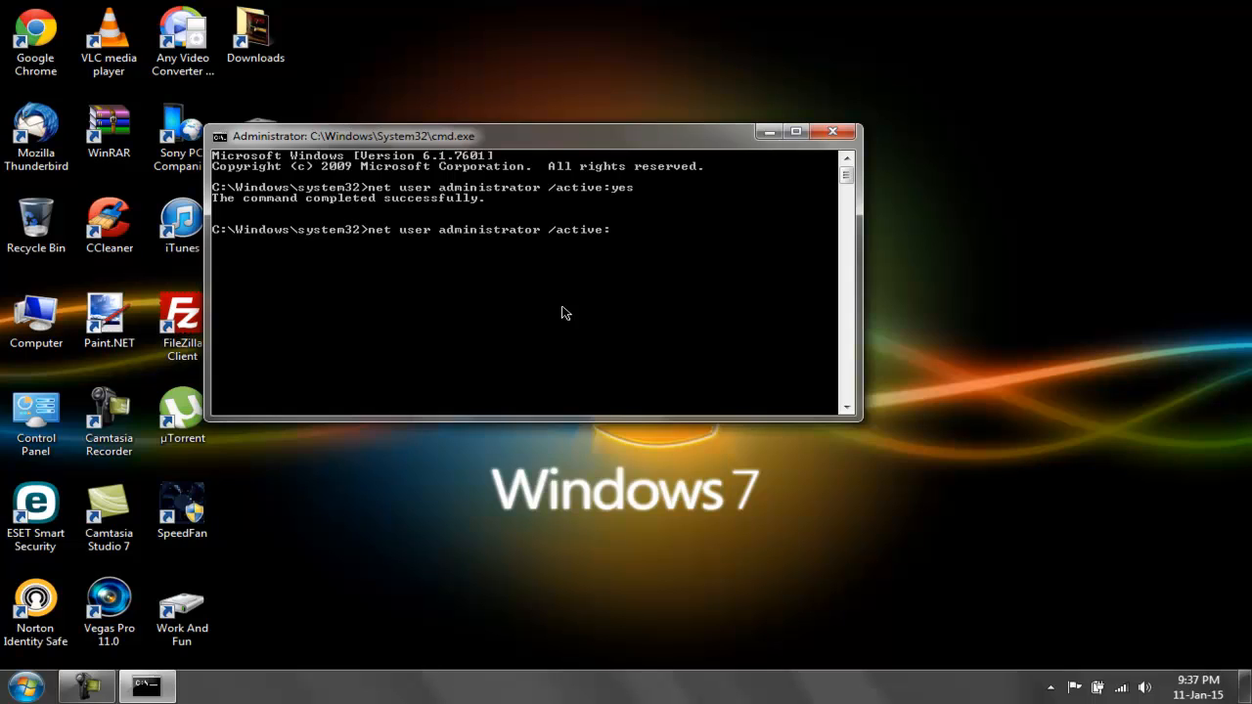
text(no)
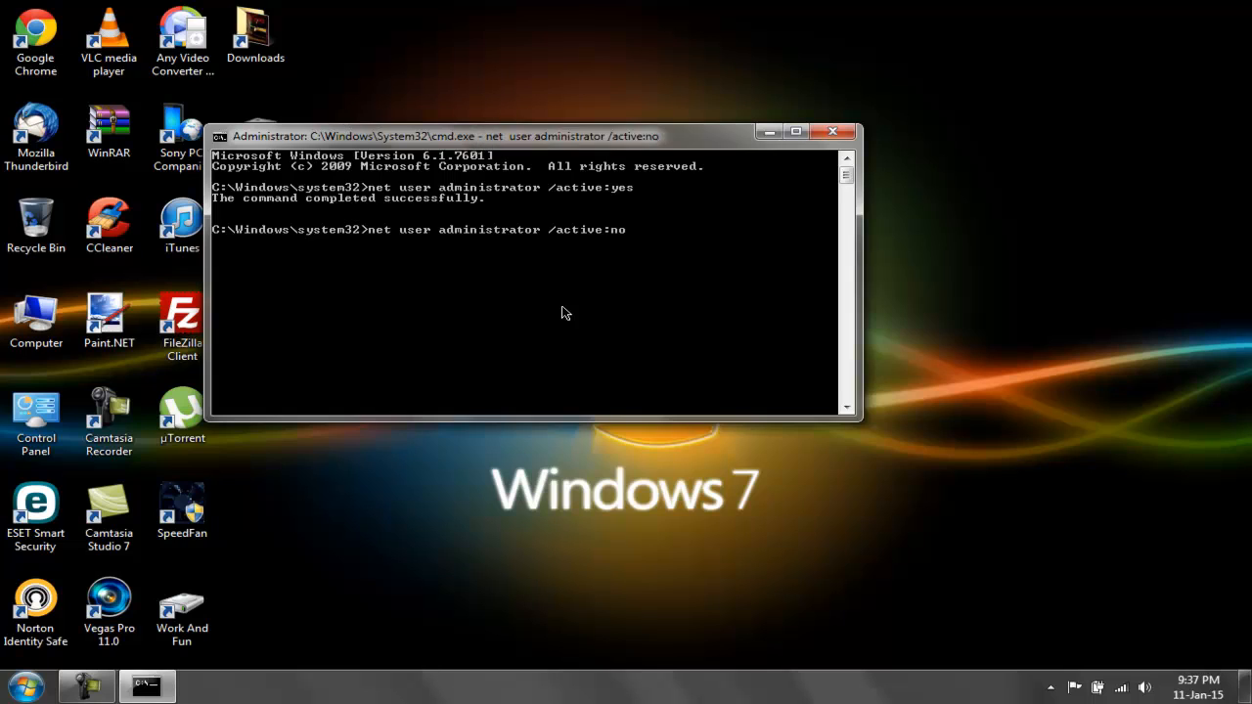
key(Return)
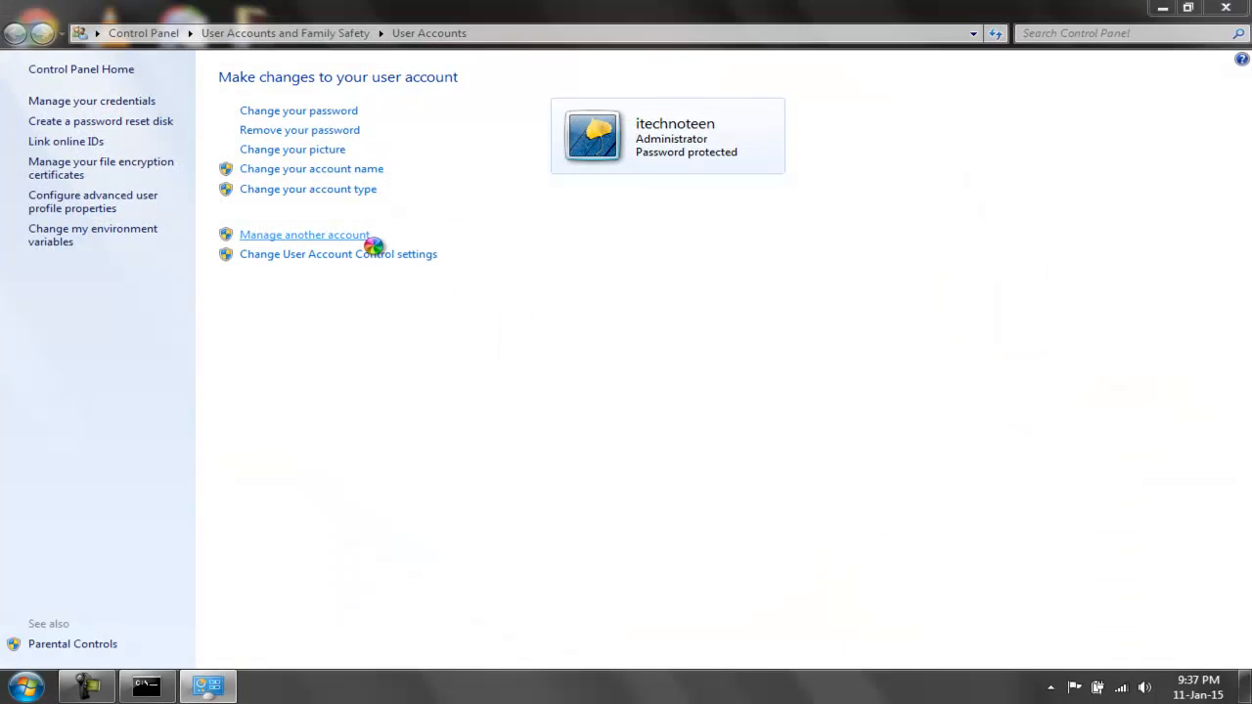
Open Manage Accounts to confirm only the signed-in account and Guest remain.
click(304, 234)
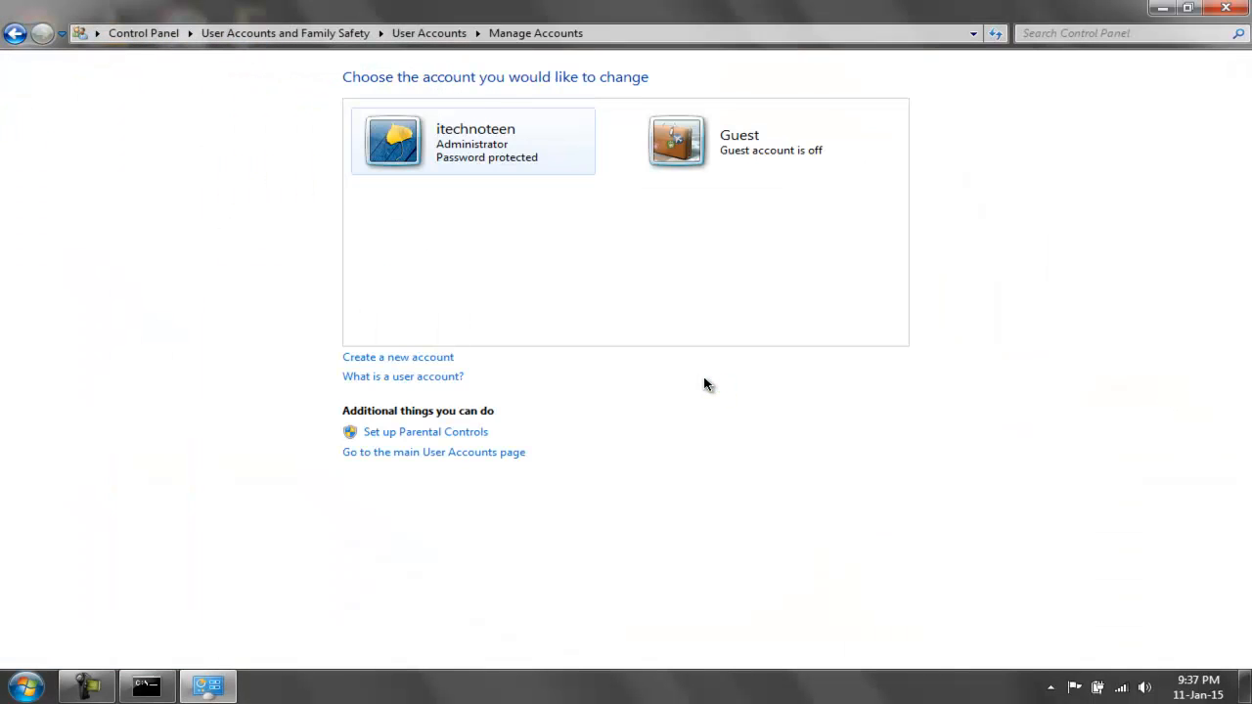
mouse_move(817, 260)
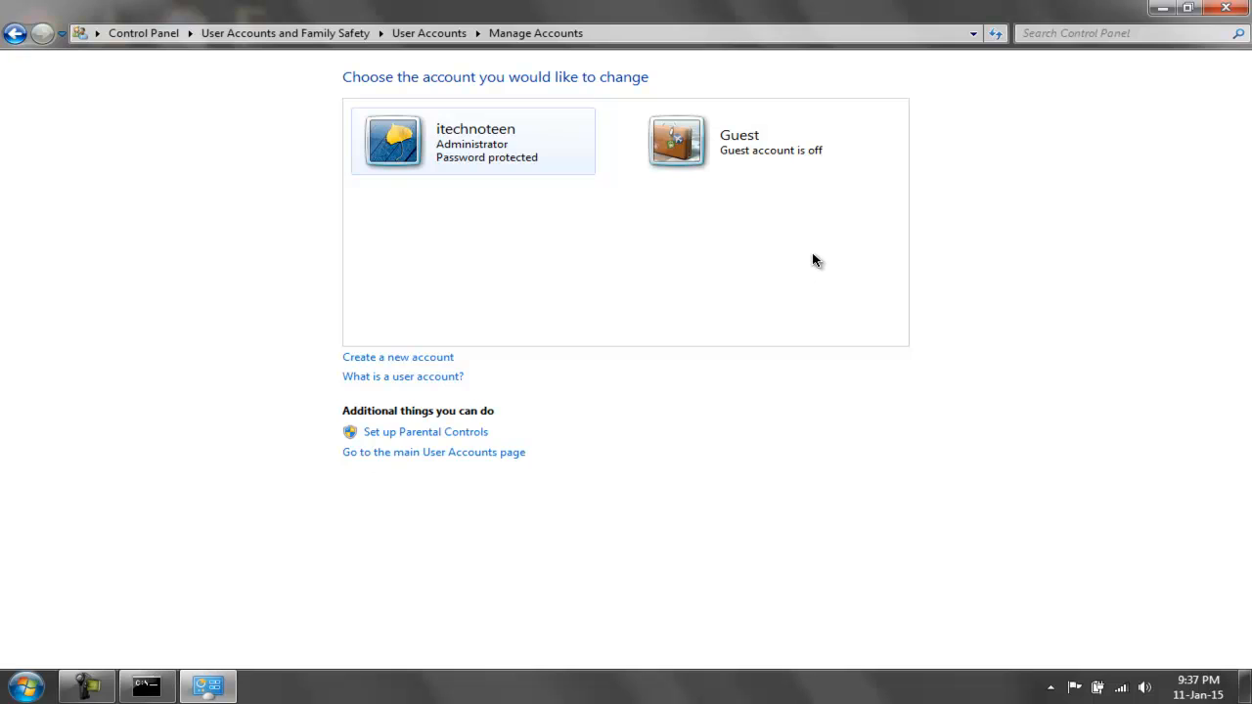
mouse_move(792, 230)
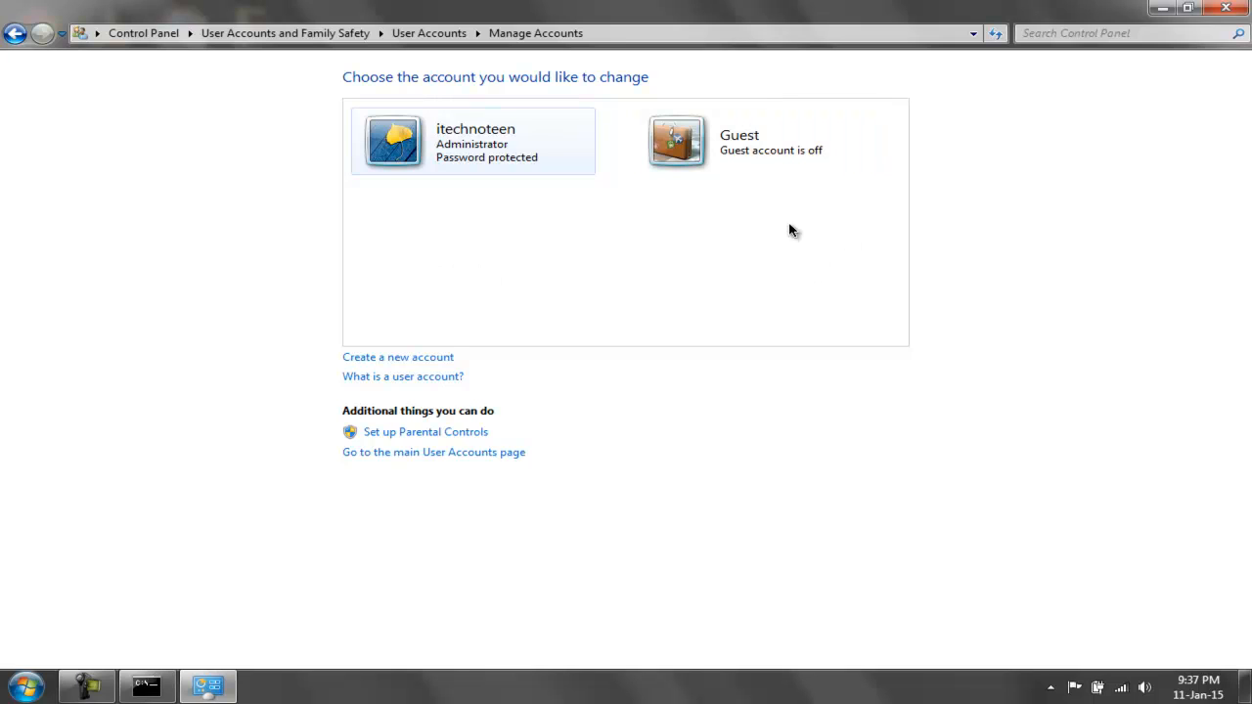